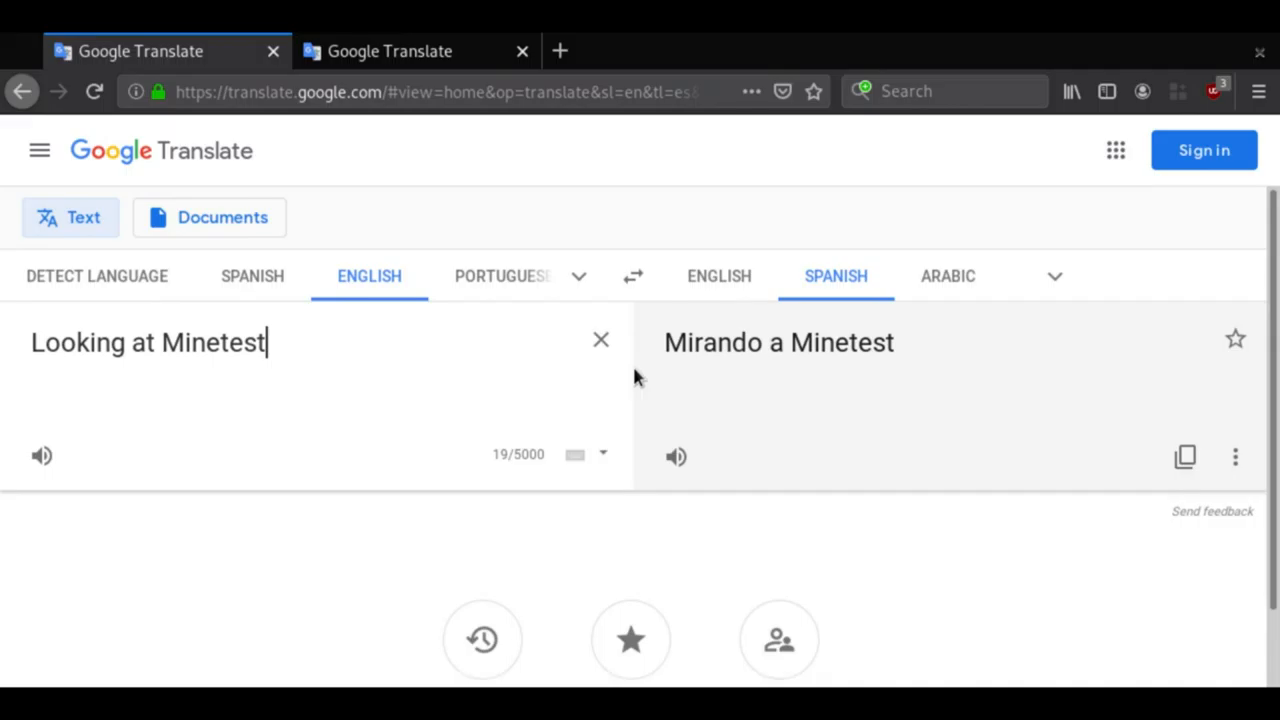
left_click(640, 360)
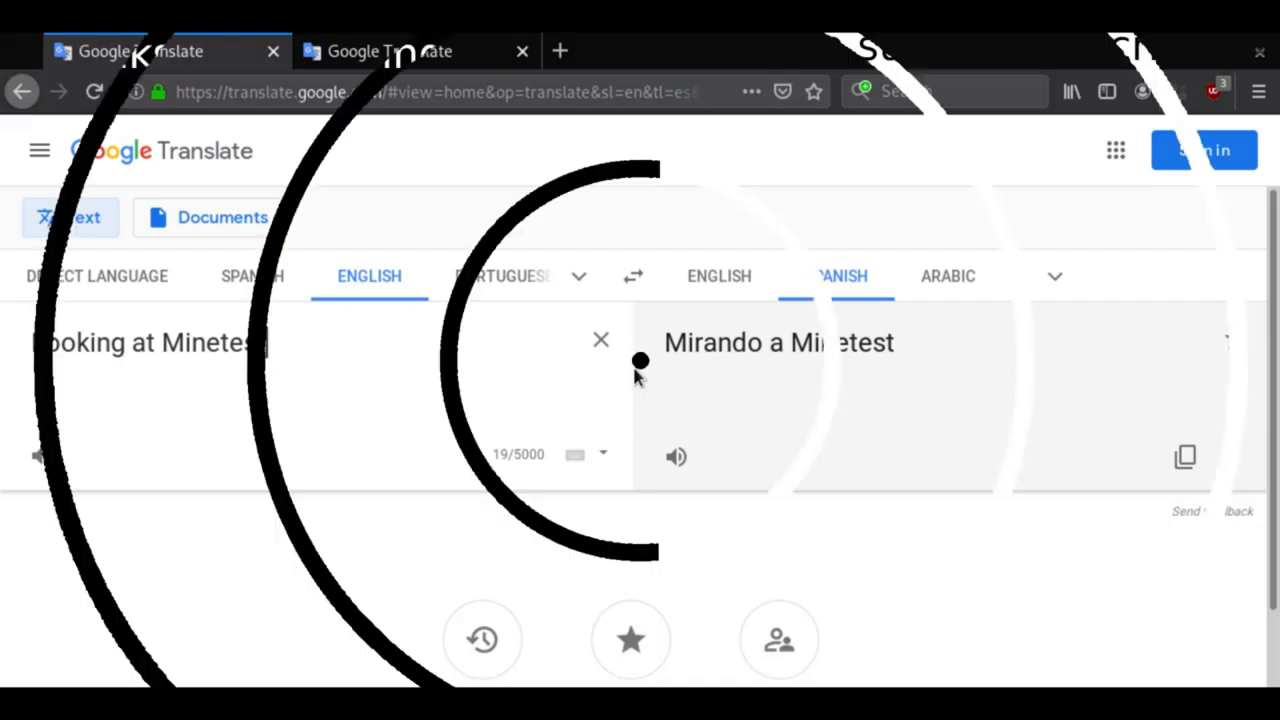